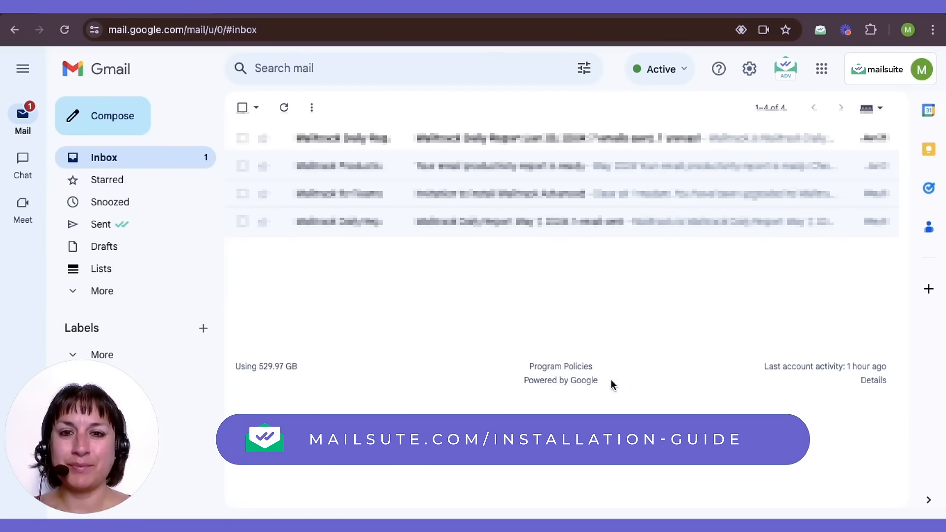
- Open the 'Quote for Bundled Services' draft to Matthew and bring up Mailsuite Documents
{"action": "left_click", "coordinate": [102, 116]}
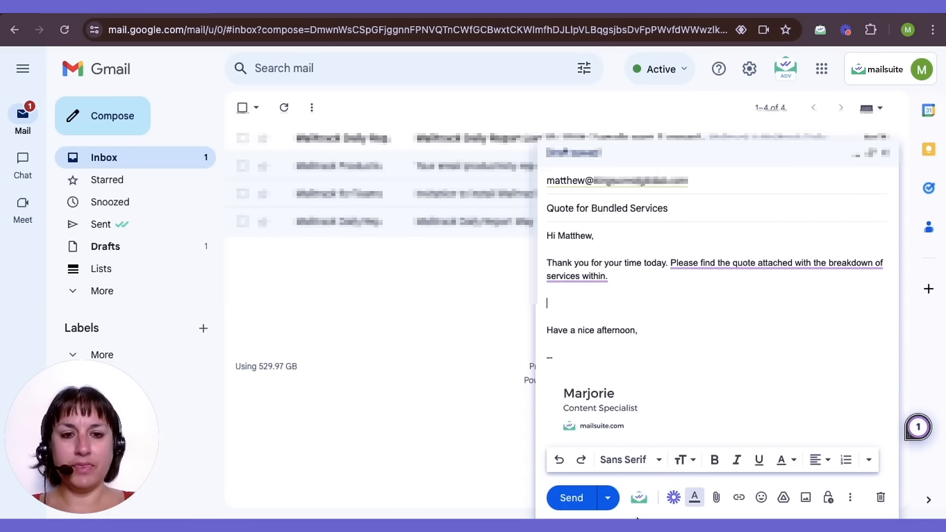
{"action": "left_click", "coordinate": [638, 498]}
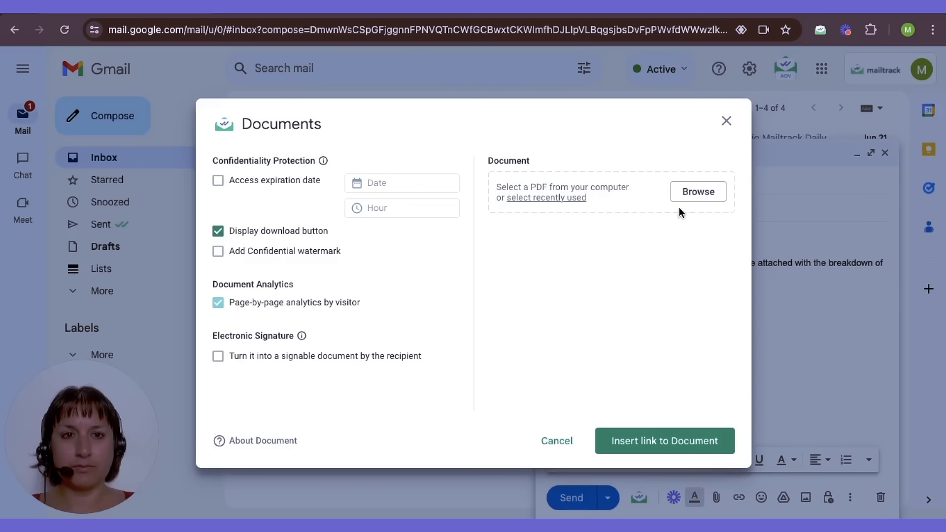
{"action": "mouse_move", "coordinate": [698, 199]}
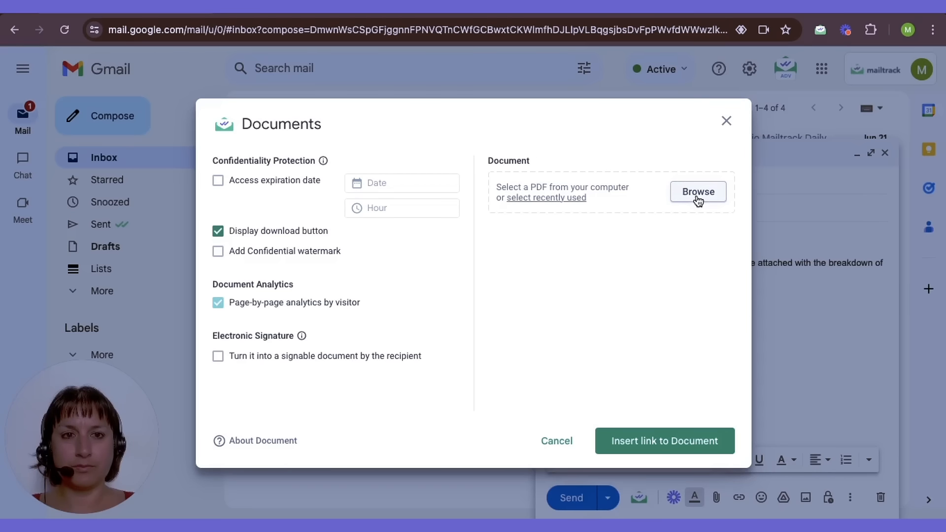
- Insert a Quote.pdf link with access expiration, confidential watermark, and no download button
{"action": "left_click", "coordinate": [697, 192]}
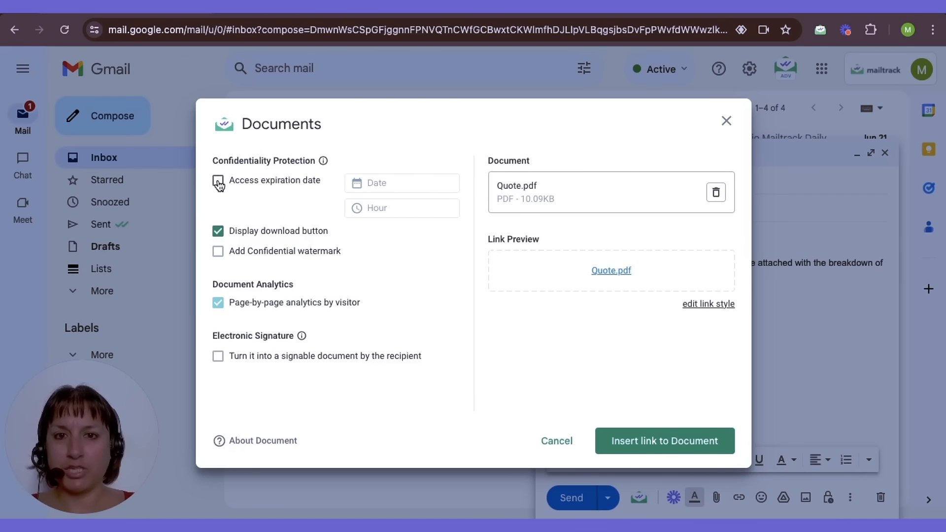
{"action": "left_click", "coordinate": [218, 180]}
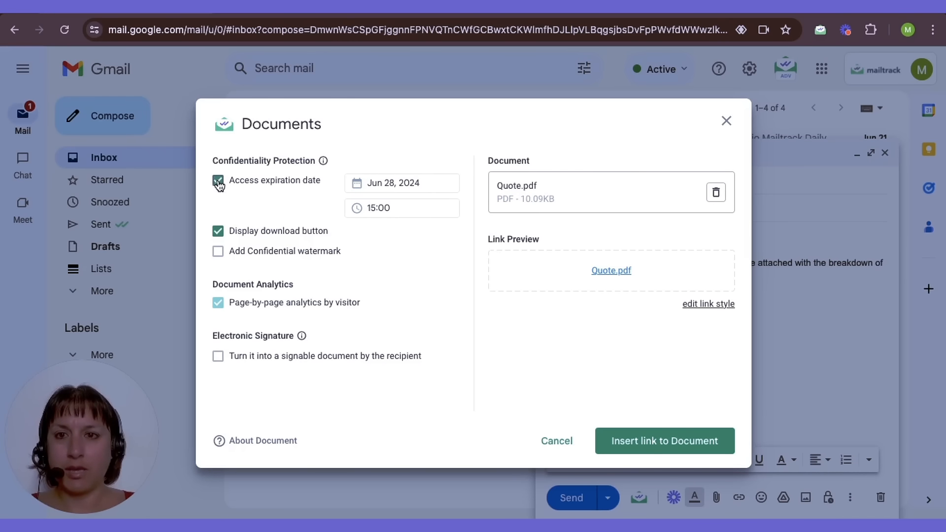
{"action": "left_click", "coordinate": [218, 231]}
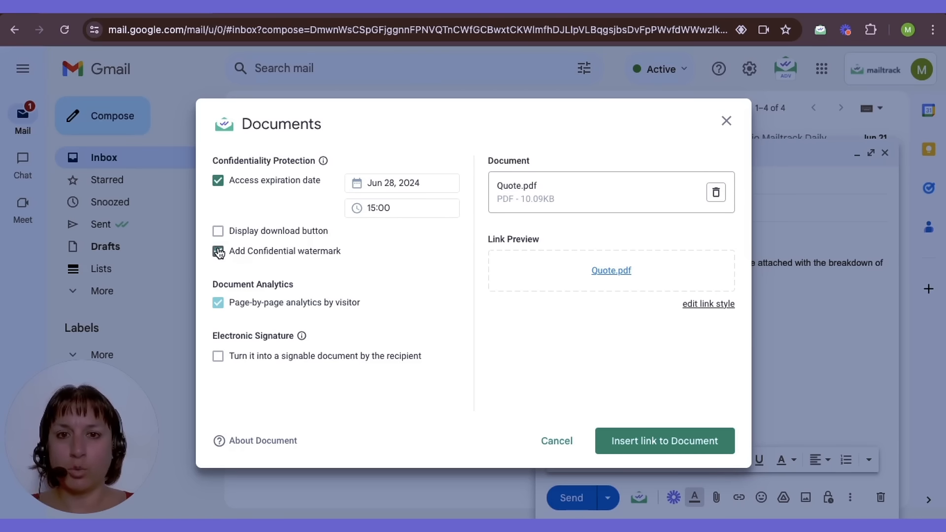
{"action": "left_click", "coordinate": [218, 251]}
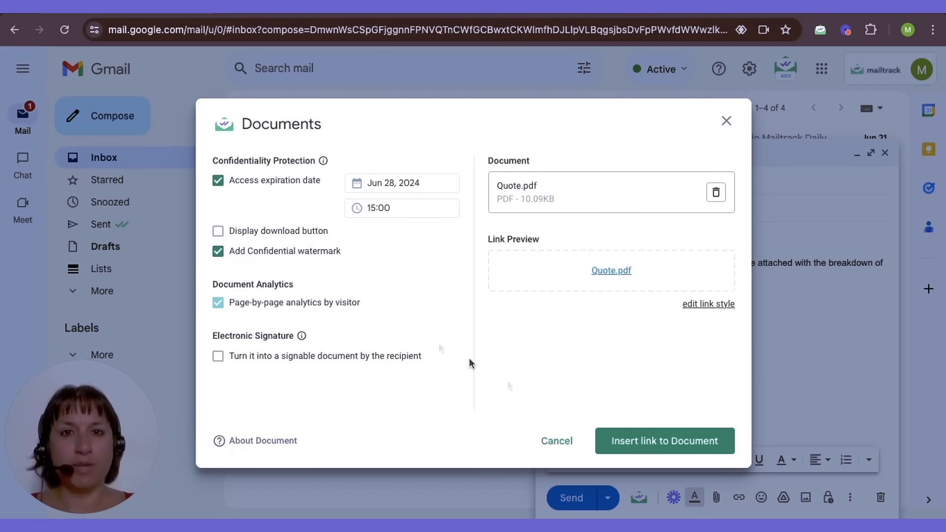
{"action": "left_click", "coordinate": [664, 440]}
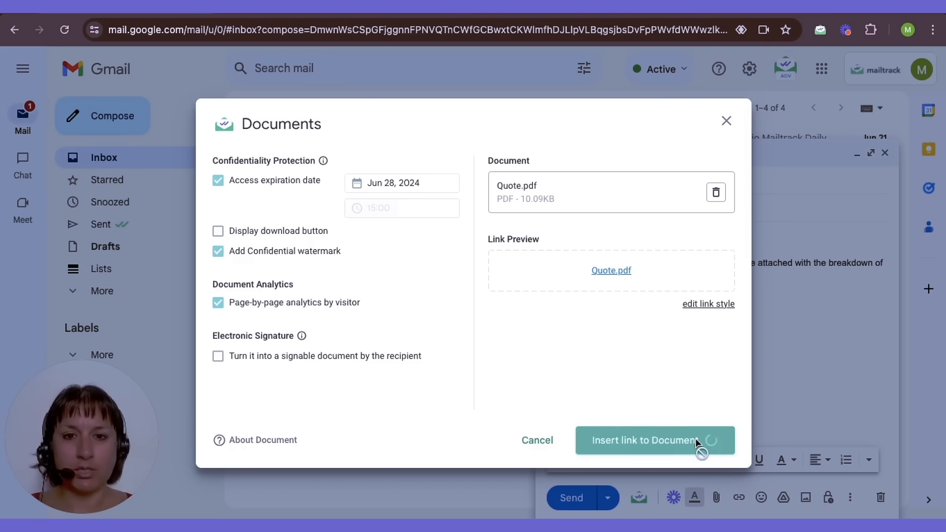
{"action": "left_click", "coordinate": [644, 440]}
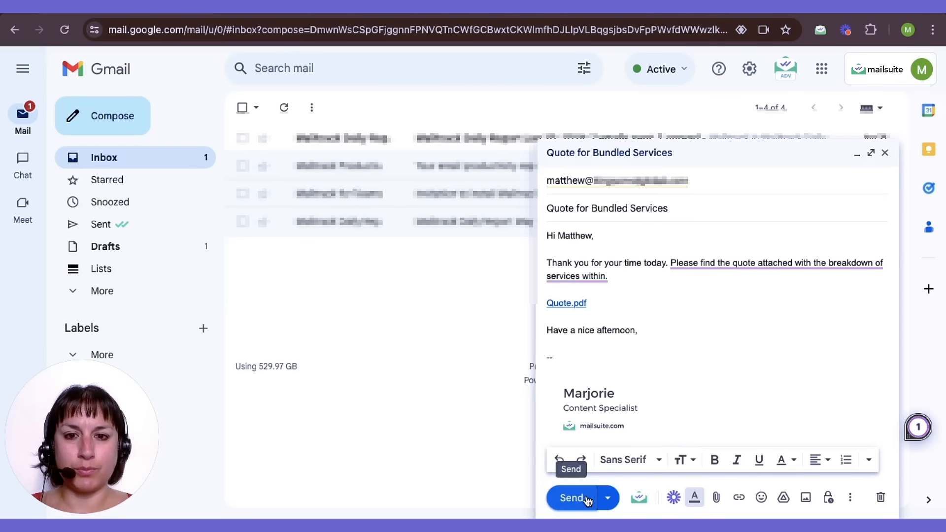